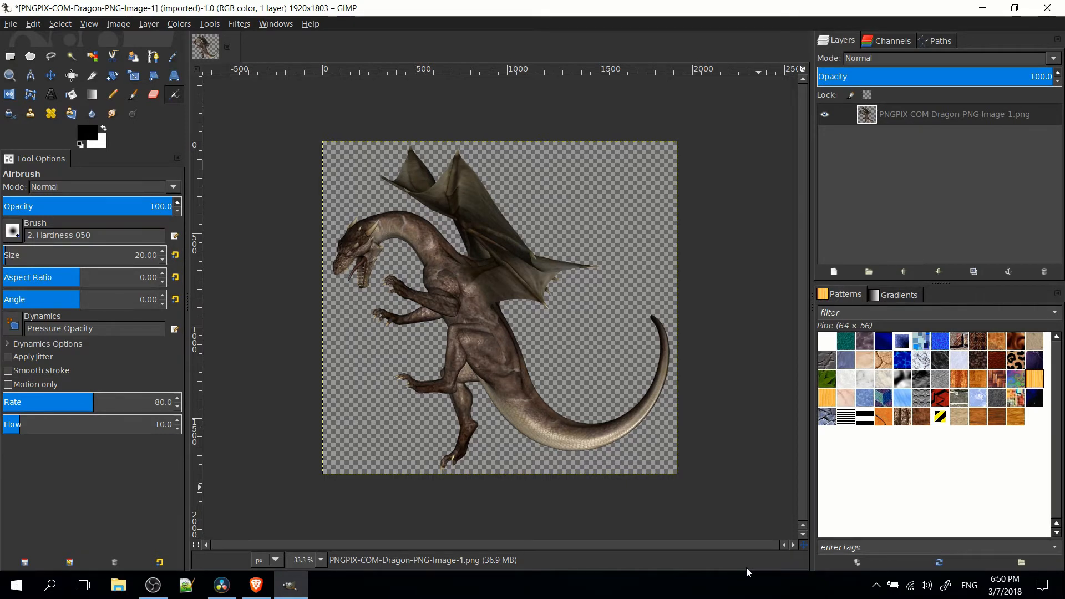
Step: Turn the dragon layer's outline into a selection with Alpha to Selection
click(951, 113)
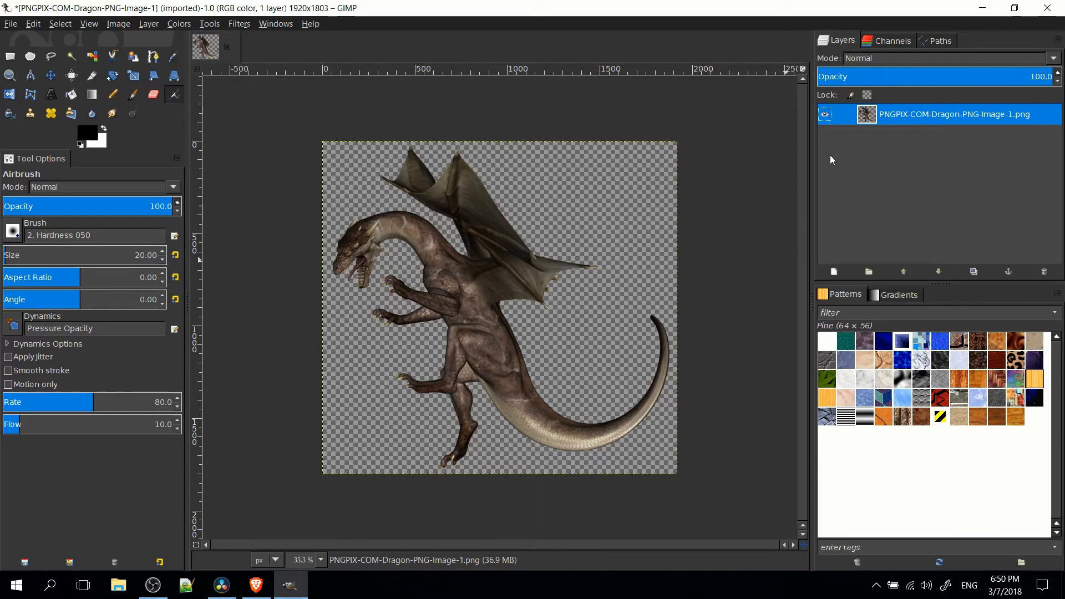
mouse_move(845, 260)
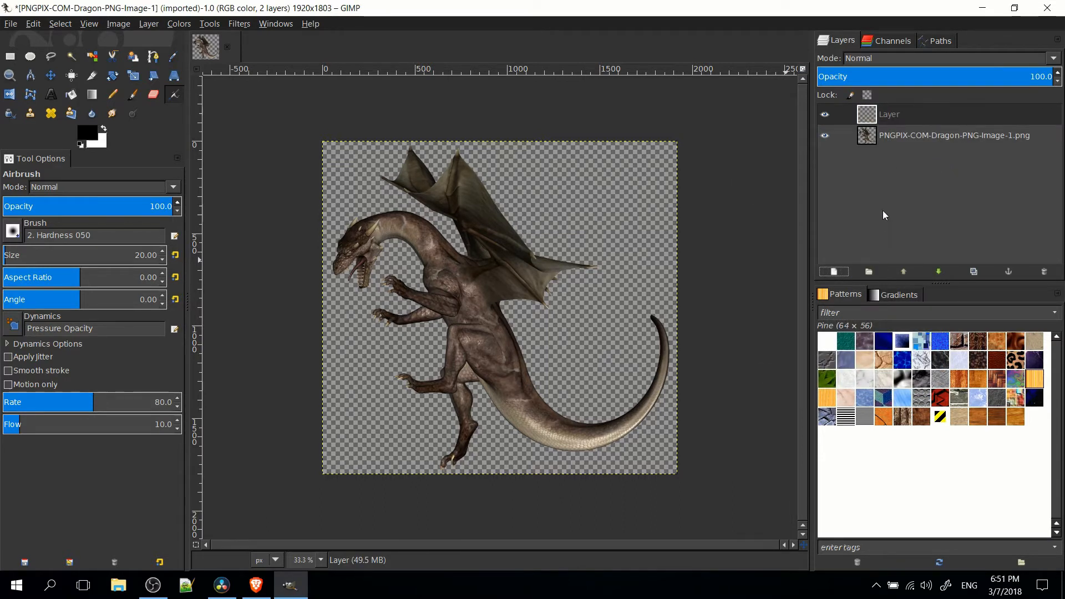
click(954, 135)
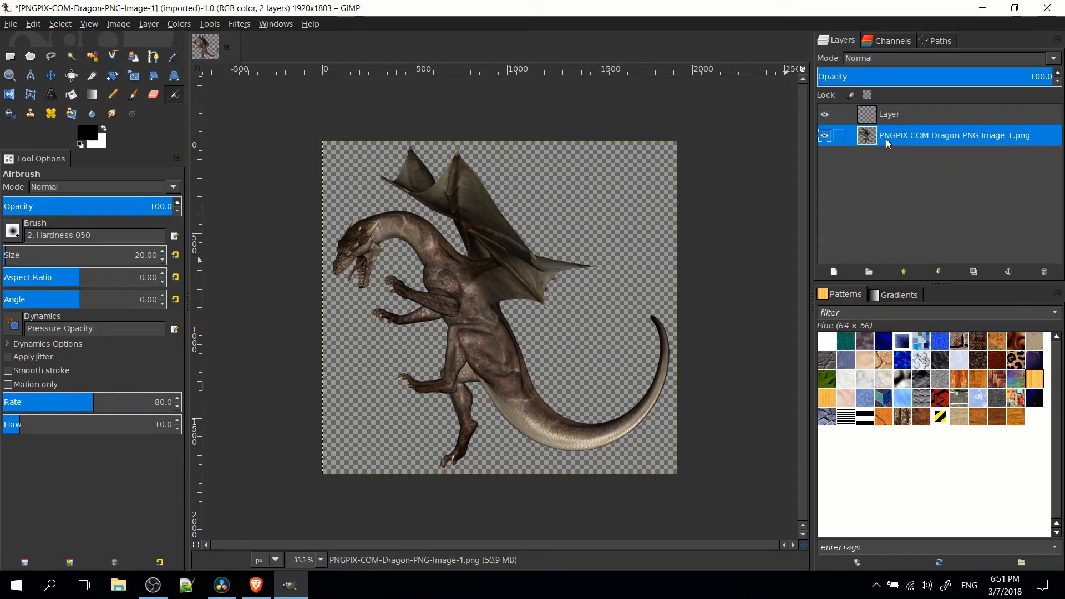
right_click(954, 136)
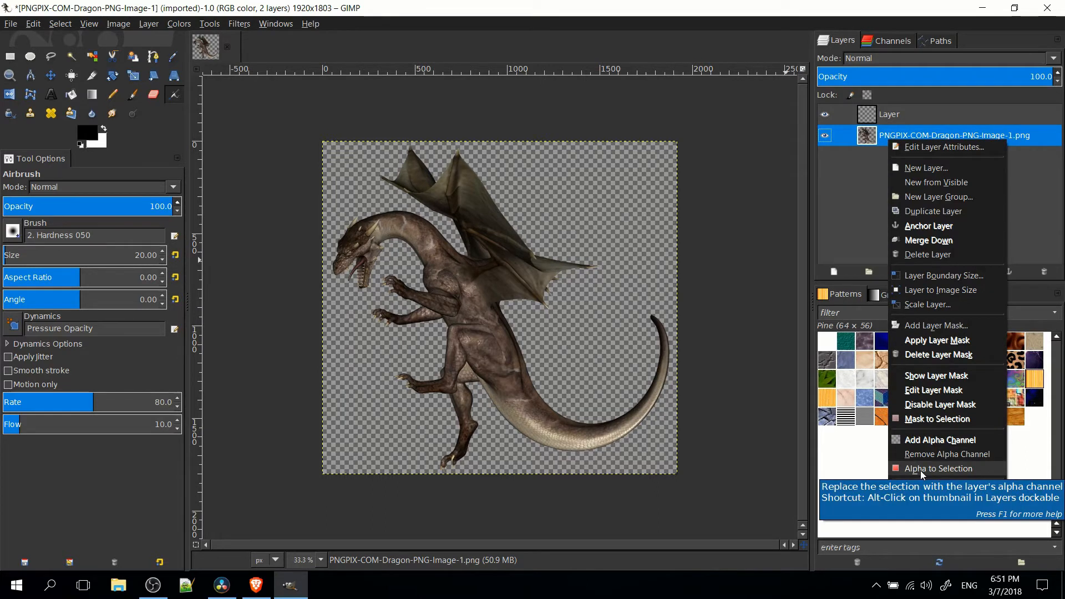
click(938, 468)
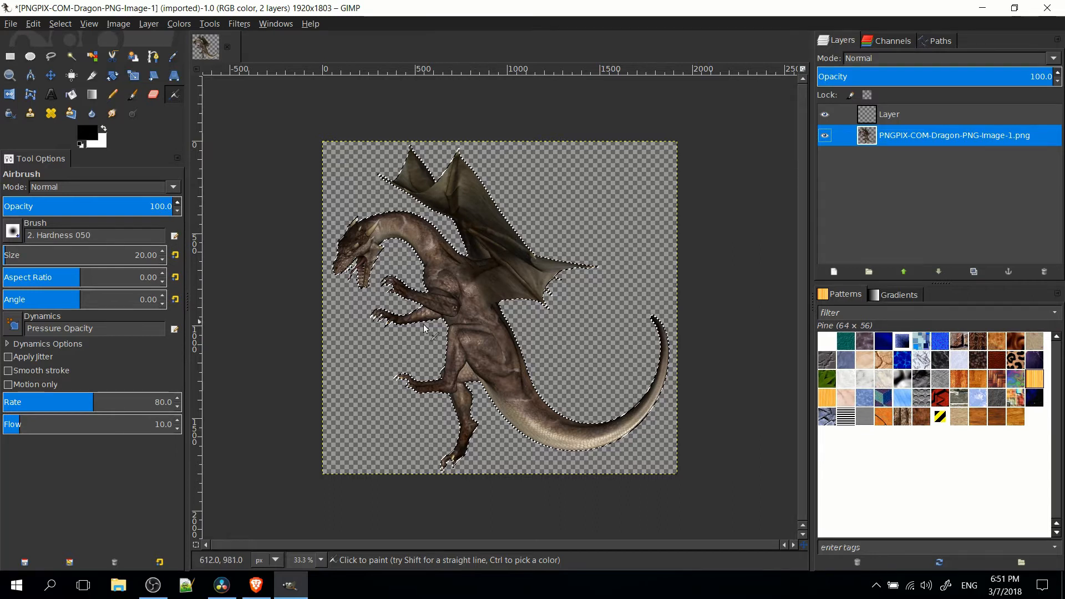
mouse_move(686, 329)
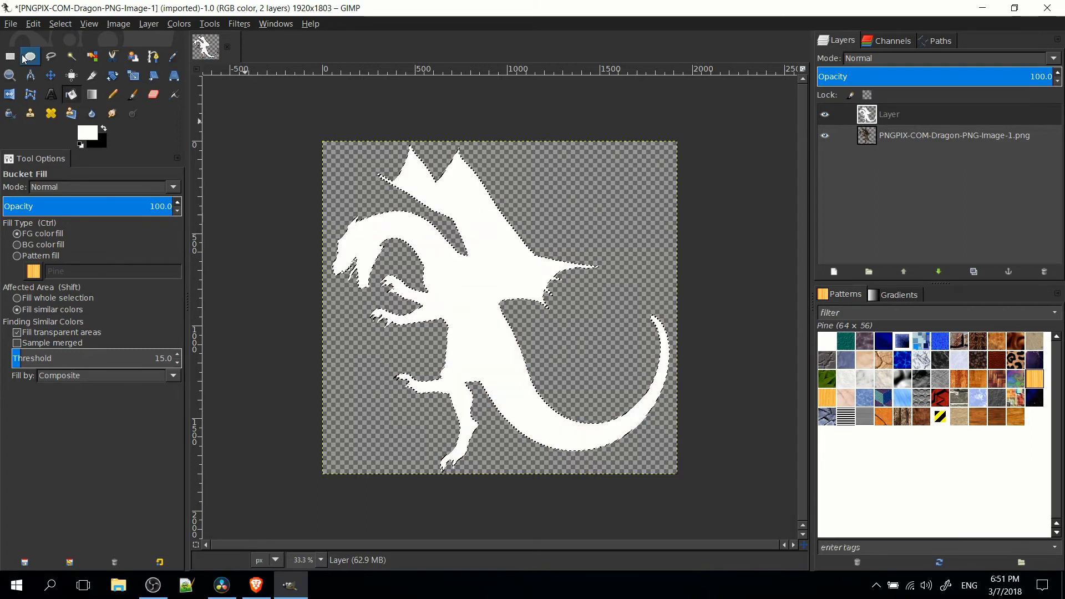
Step: Switch to Rectangle Select and start File > Export As for the silhouette image
click(10, 57)
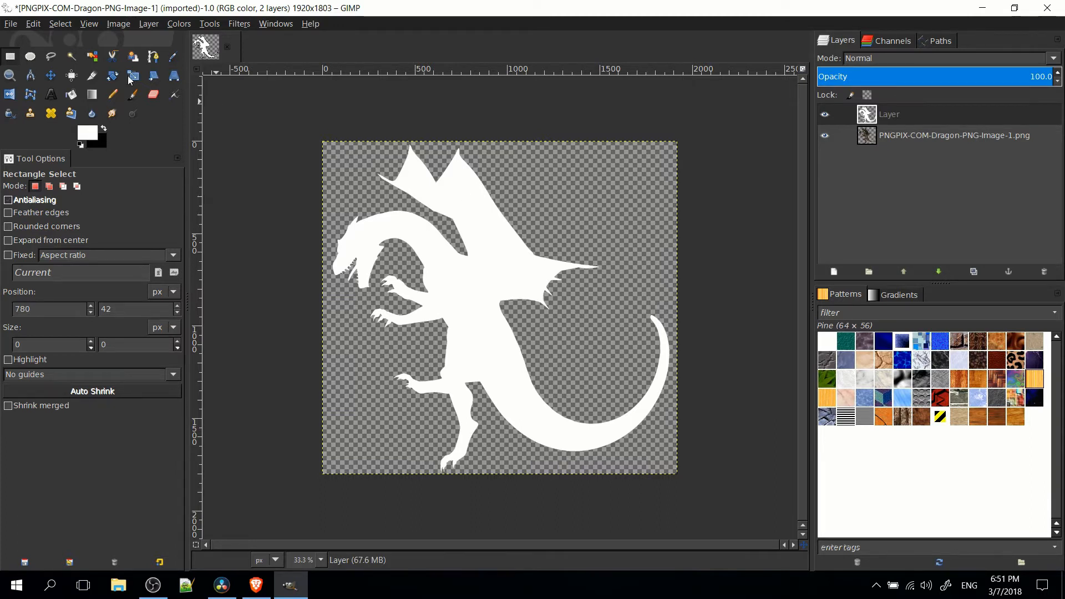
click(10, 23)
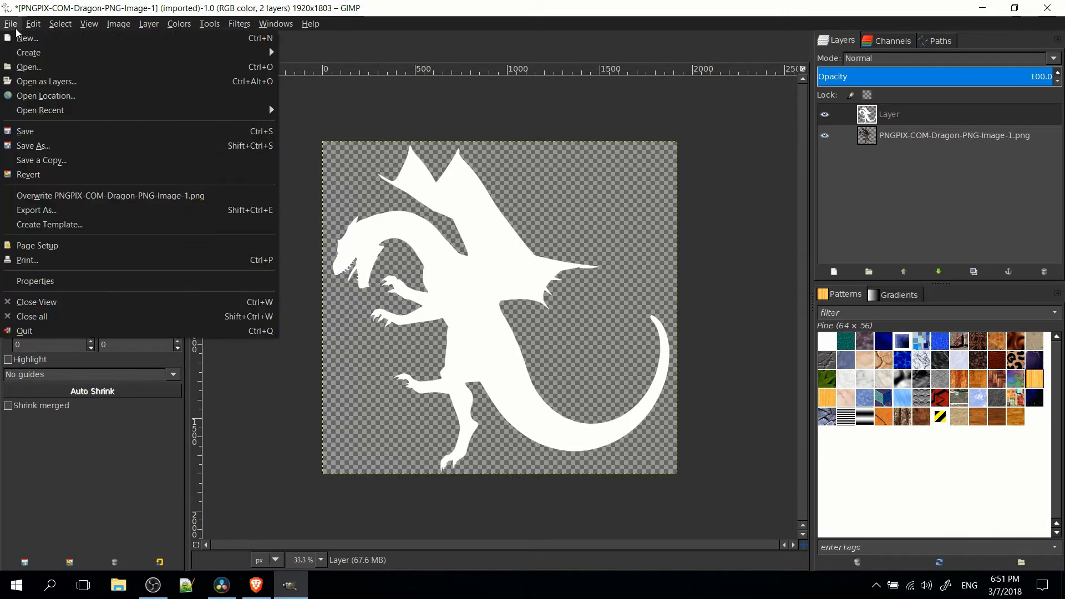
click(220, 584)
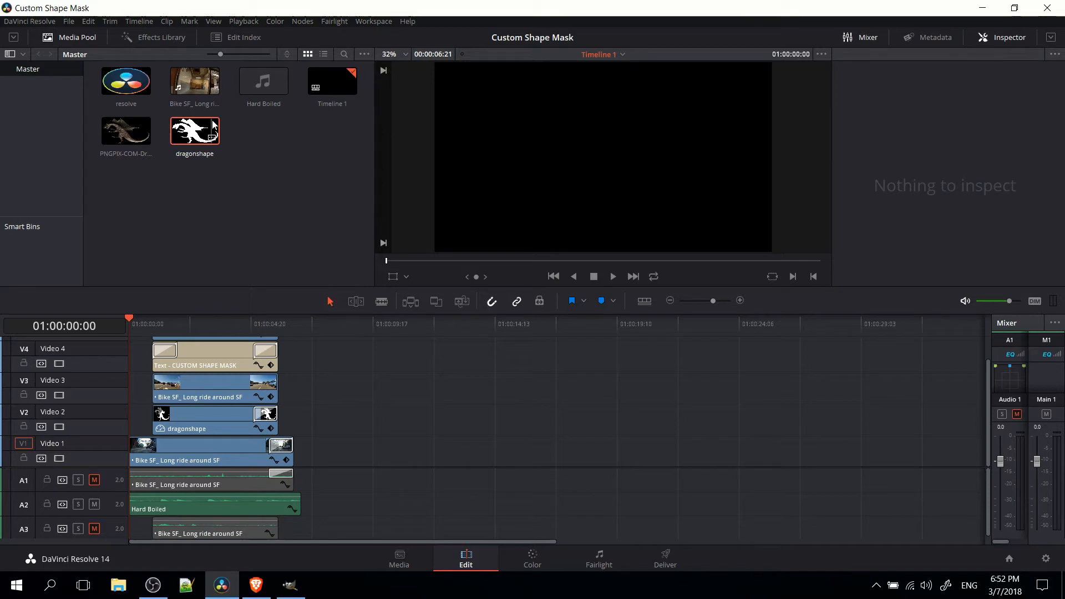
mouse_move(209, 134)
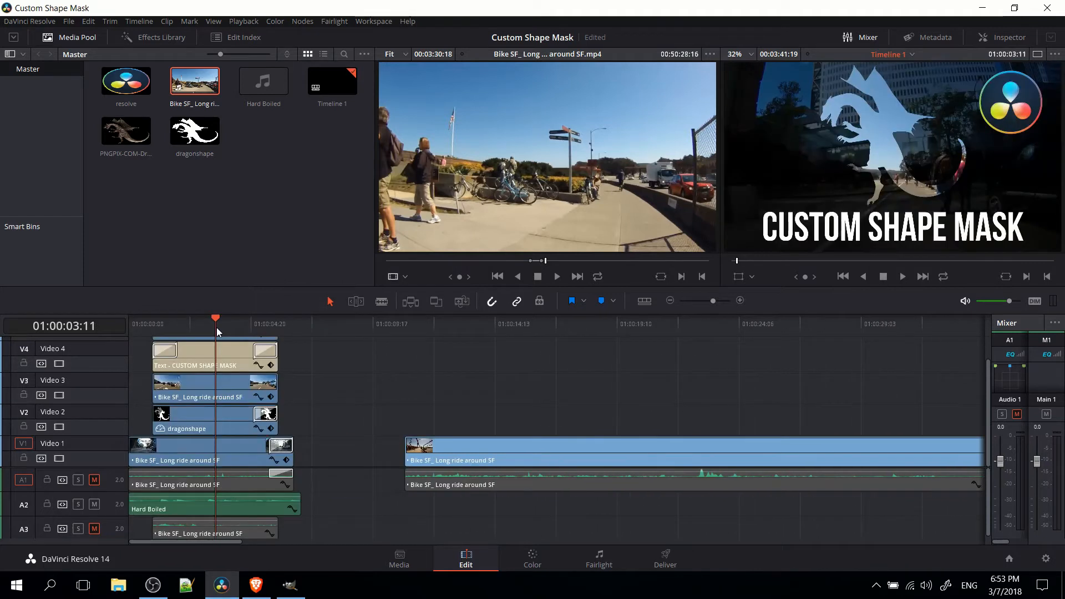
mouse_move(905, 130)
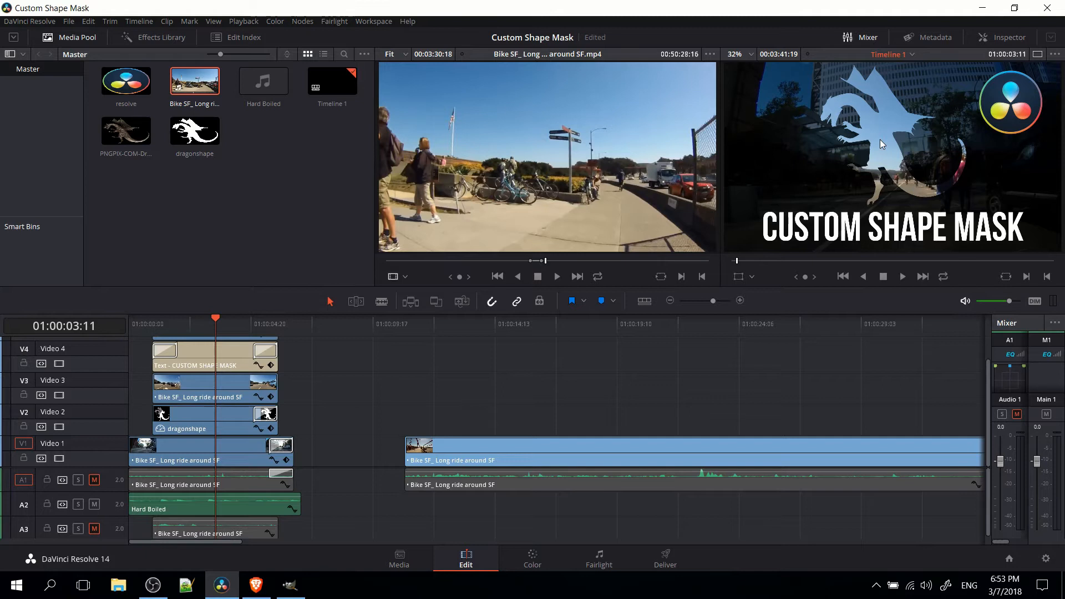
mouse_move(868, 128)
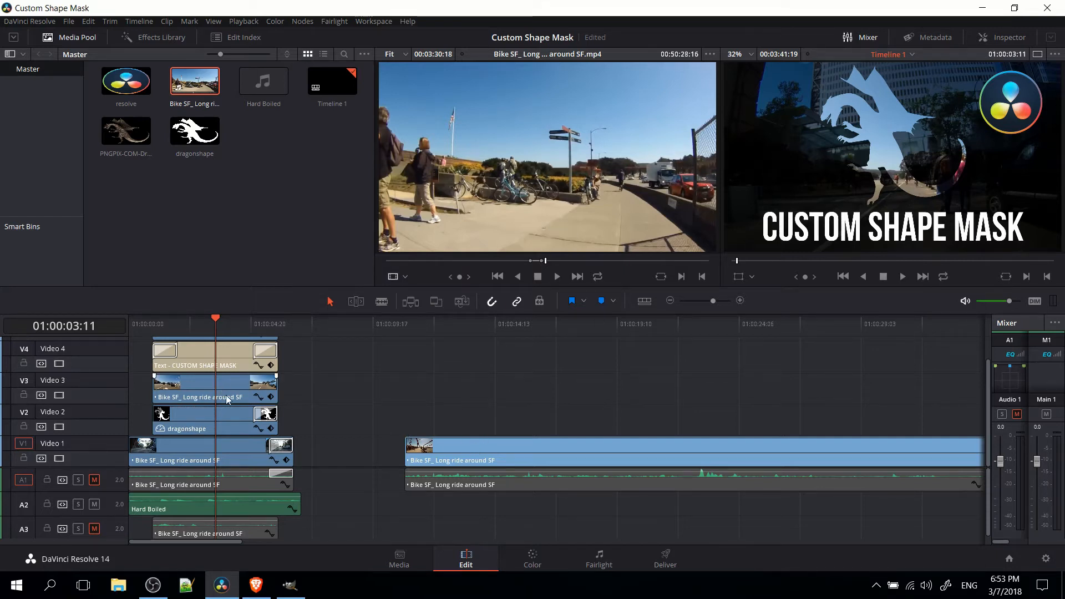
mouse_move(170, 424)
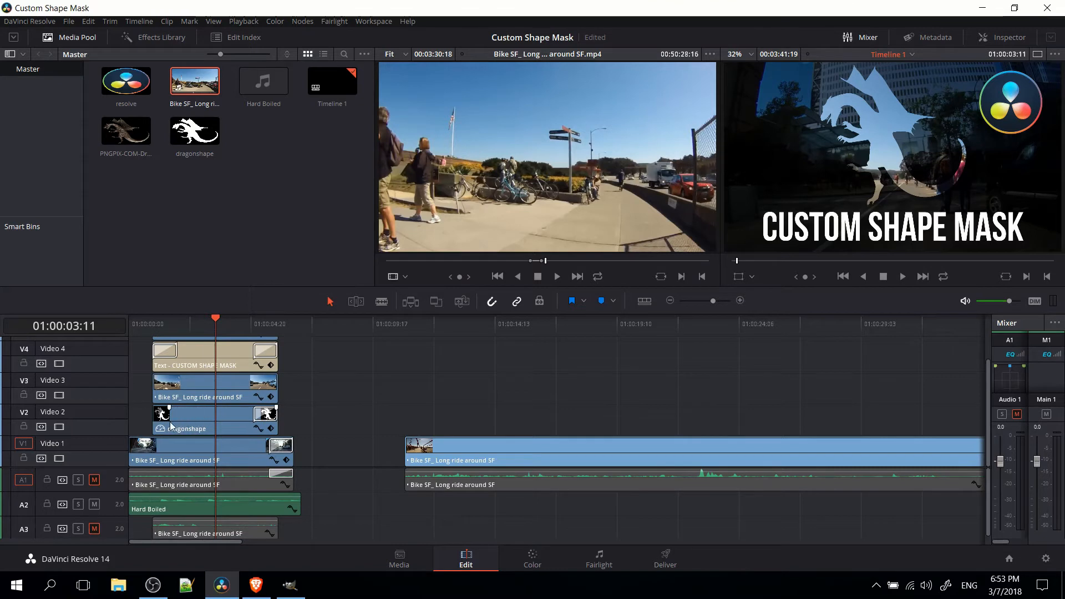
mouse_move(285, 175)
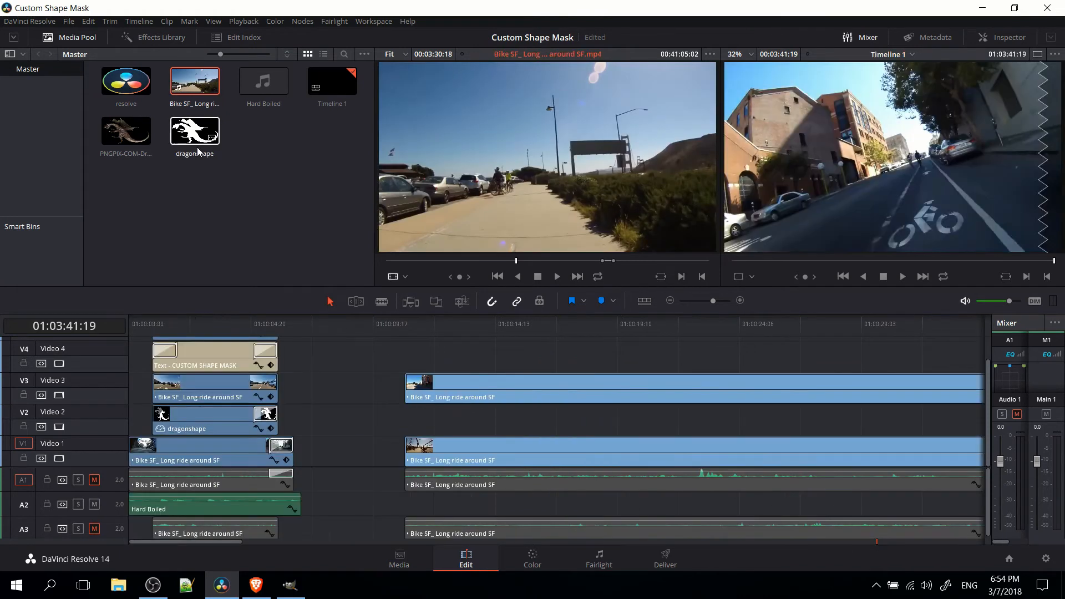
Step: Drag the dragonshape image from the Media Pool onto Video 2 between the bike clips
drag(194, 131, 489, 372)
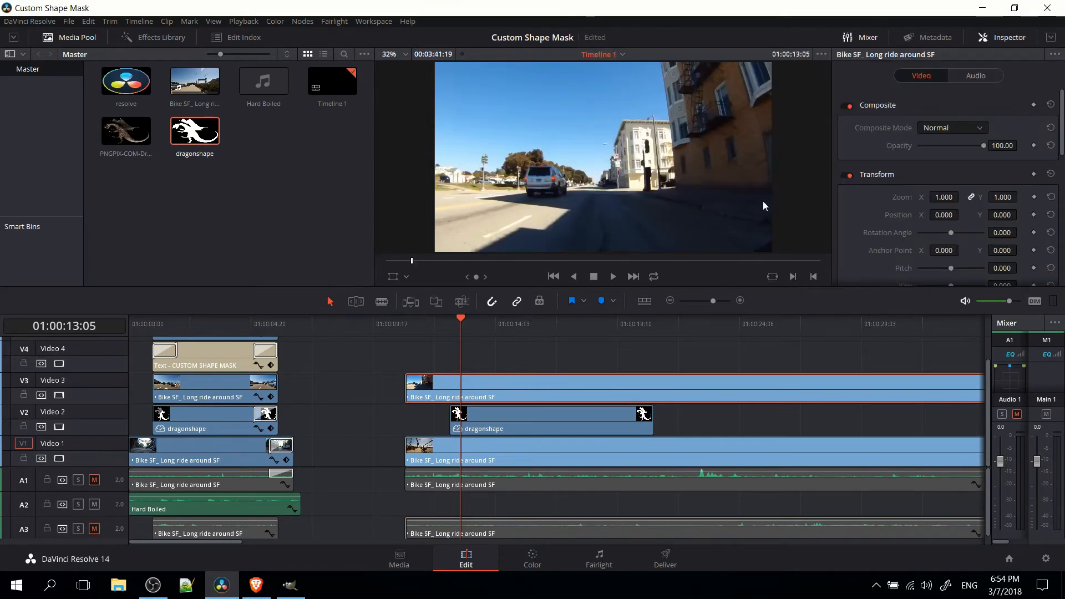
Step: Set the V3 bike clip's Composite Mode to Multiply, then select the dragonshape clip
click(980, 127)
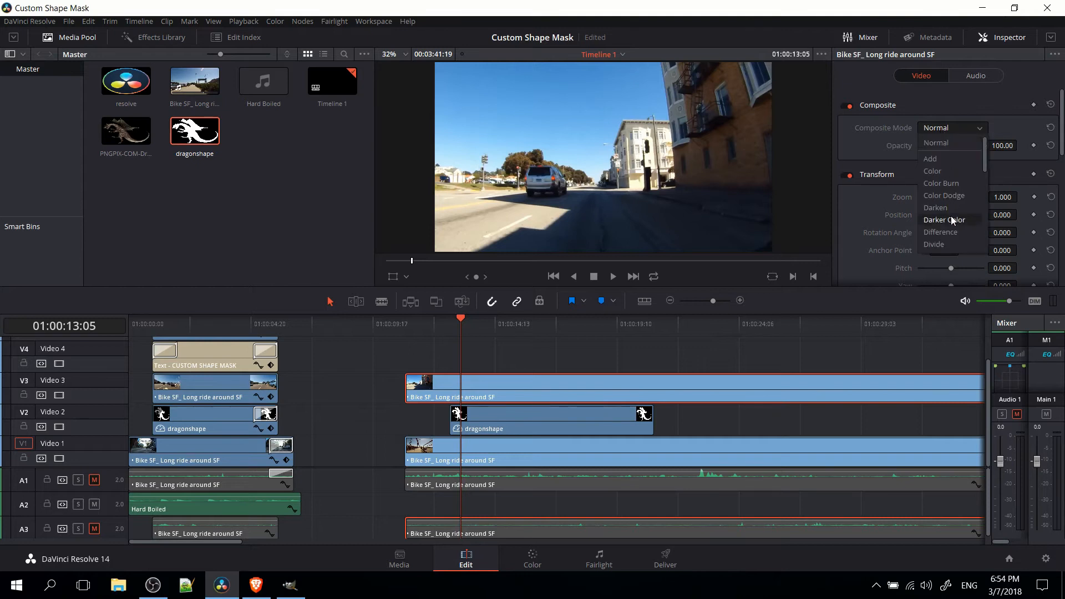
scroll(down, 3)
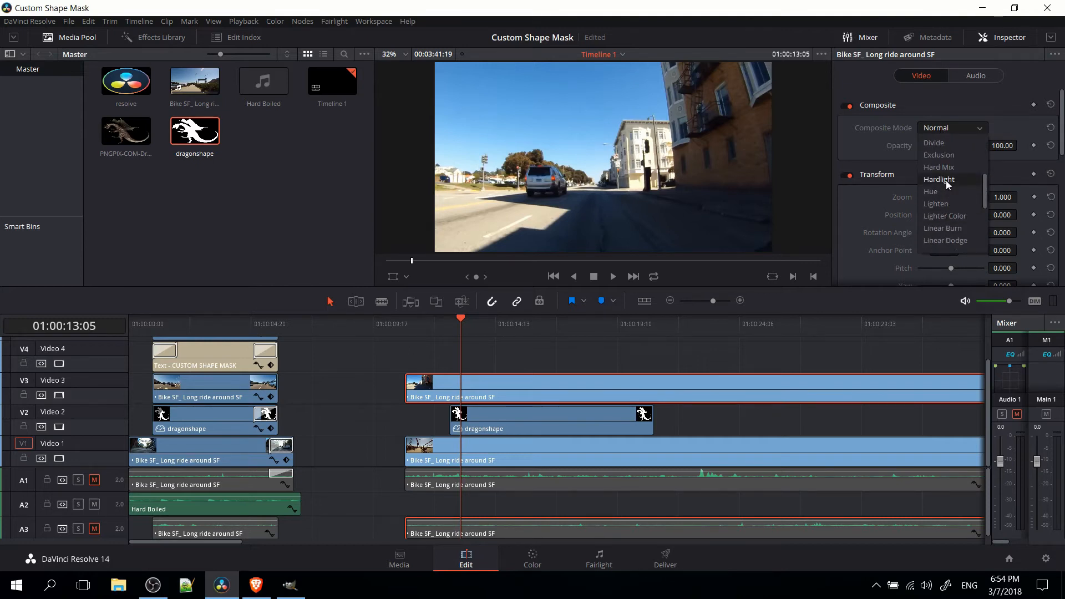
click(936, 127)
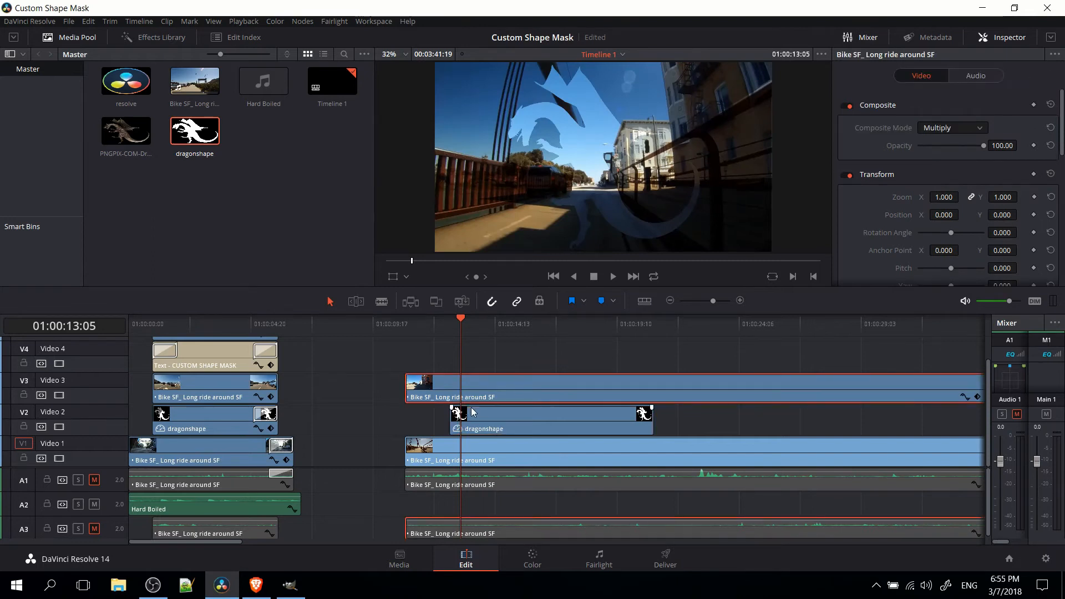
click(550, 418)
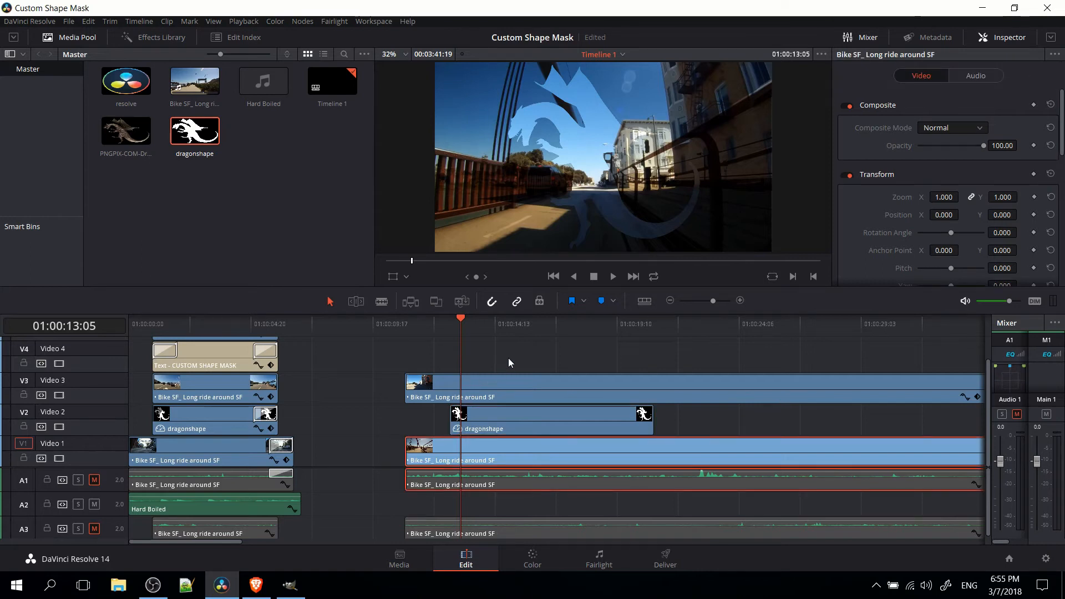
mouse_move(425, 402)
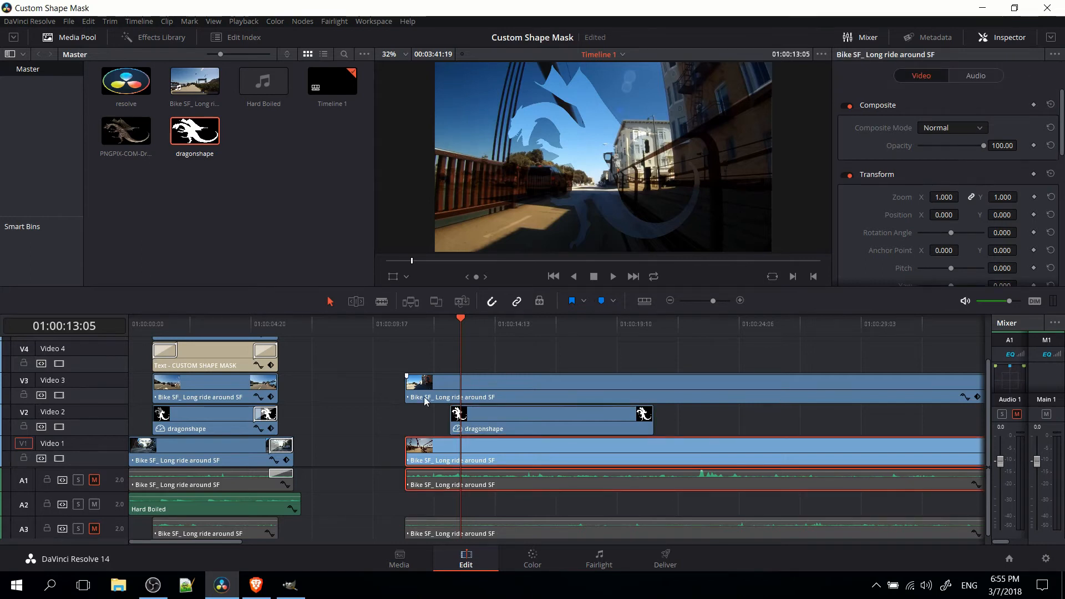
Step: Drag the bike clip's Opacity slider down to test values around half
drag(983, 146, 962, 145)
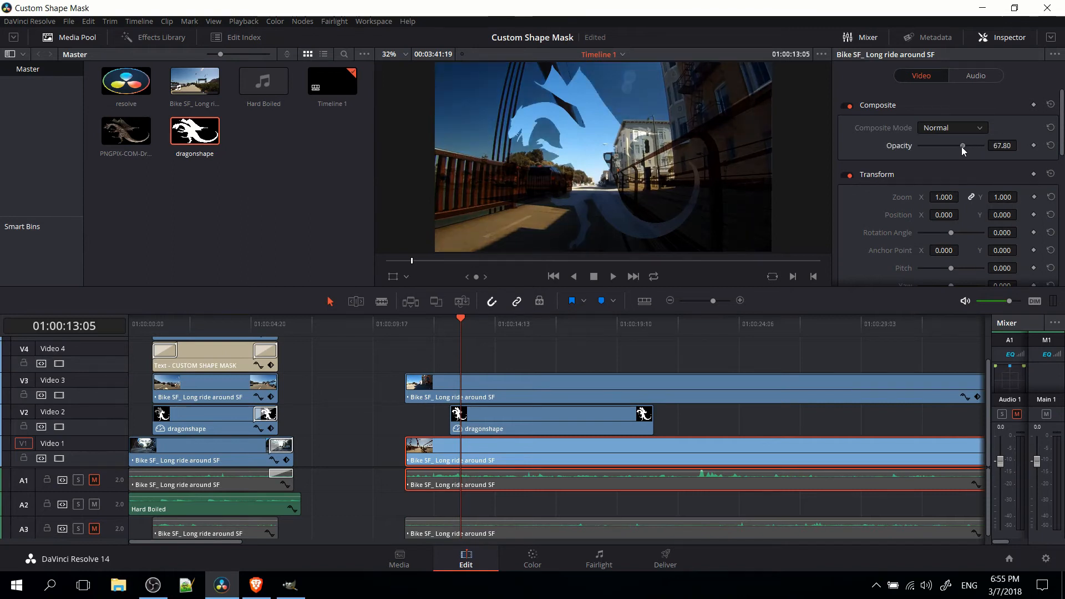
drag(962, 145, 950, 146)
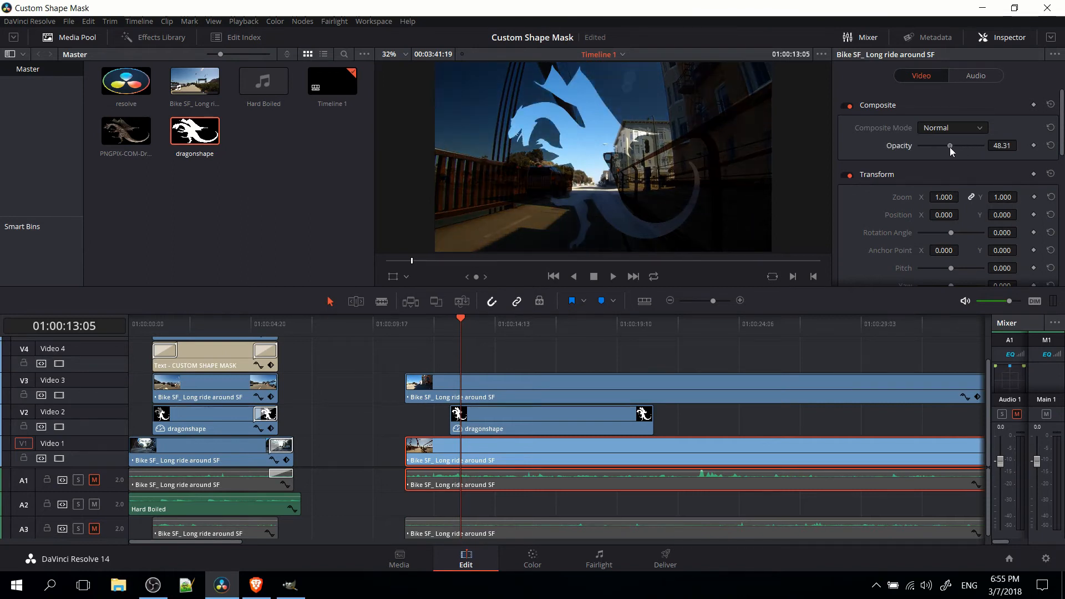
drag(949, 145, 952, 146)
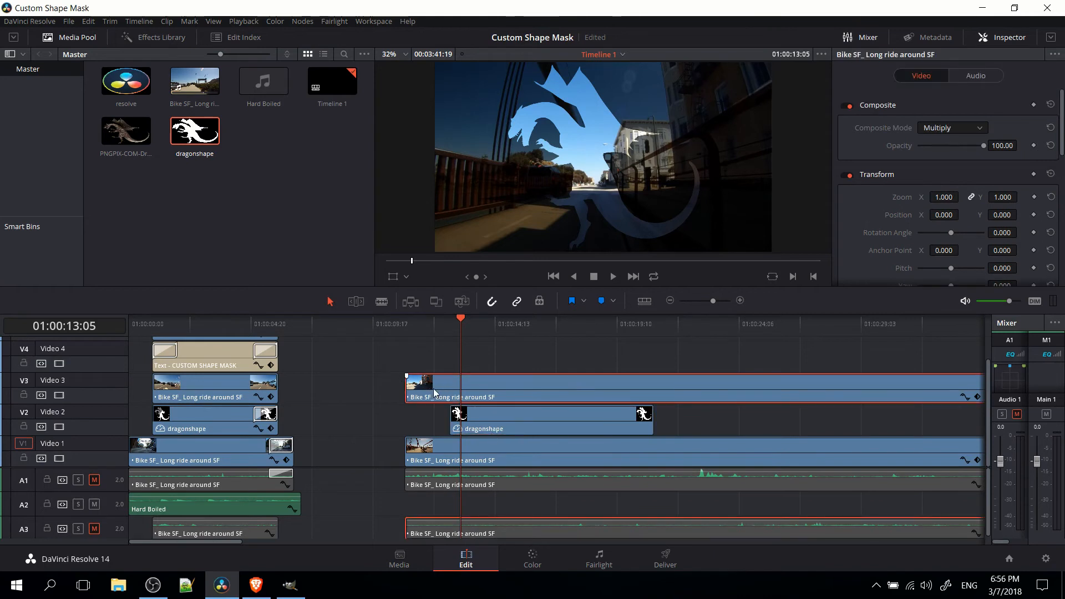
Step: Blade the V3 bike clip at the dragonshape edges and set the outer pieces to Normal
click(550, 417)
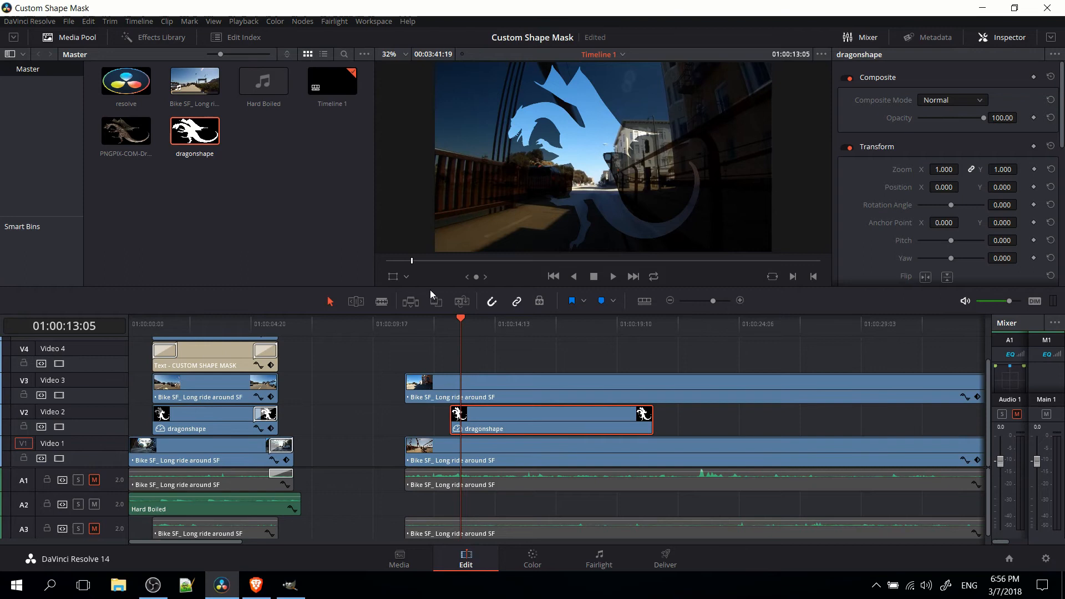
drag(648, 397, 648, 414)
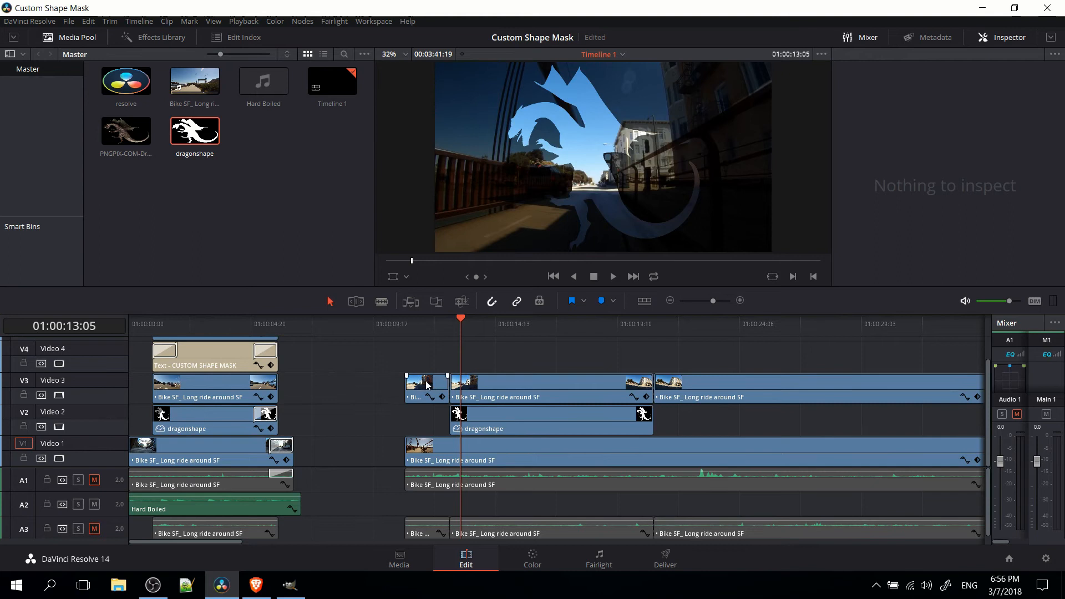
click(700, 396)
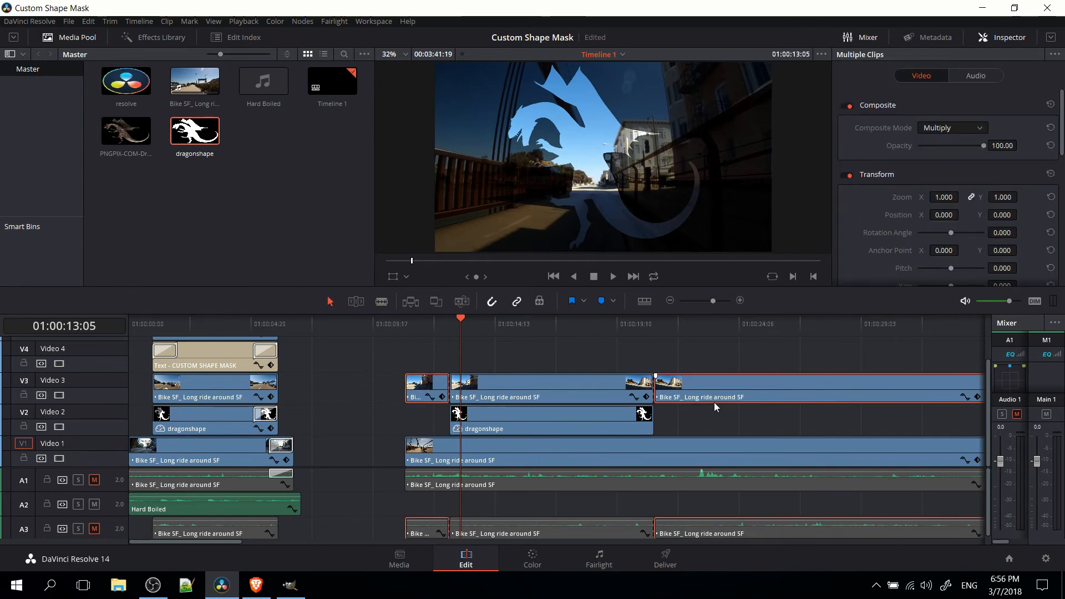
mouse_move(896, 278)
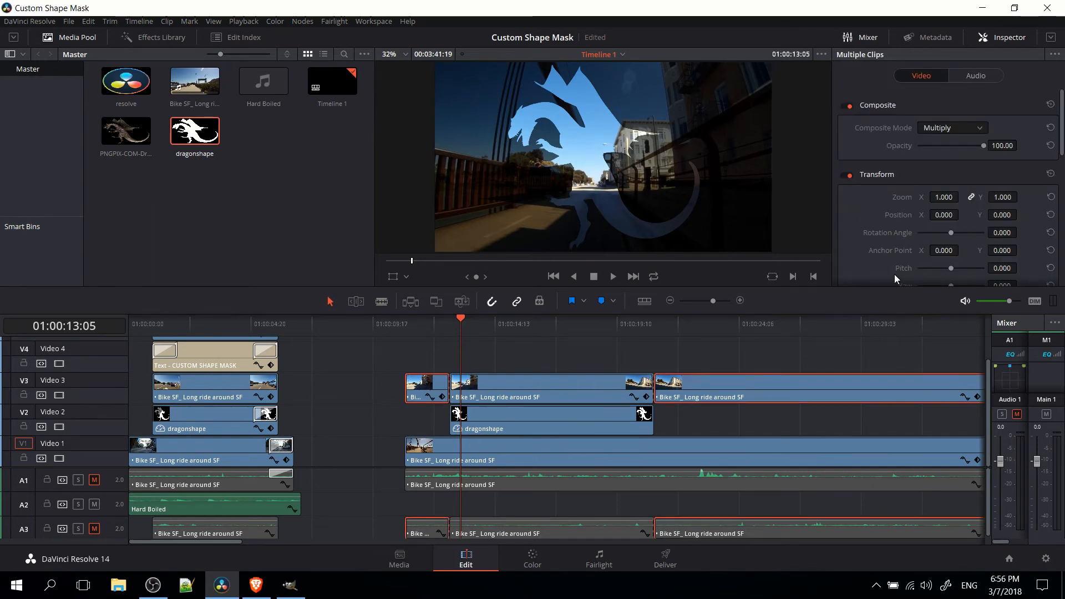
click(951, 127)
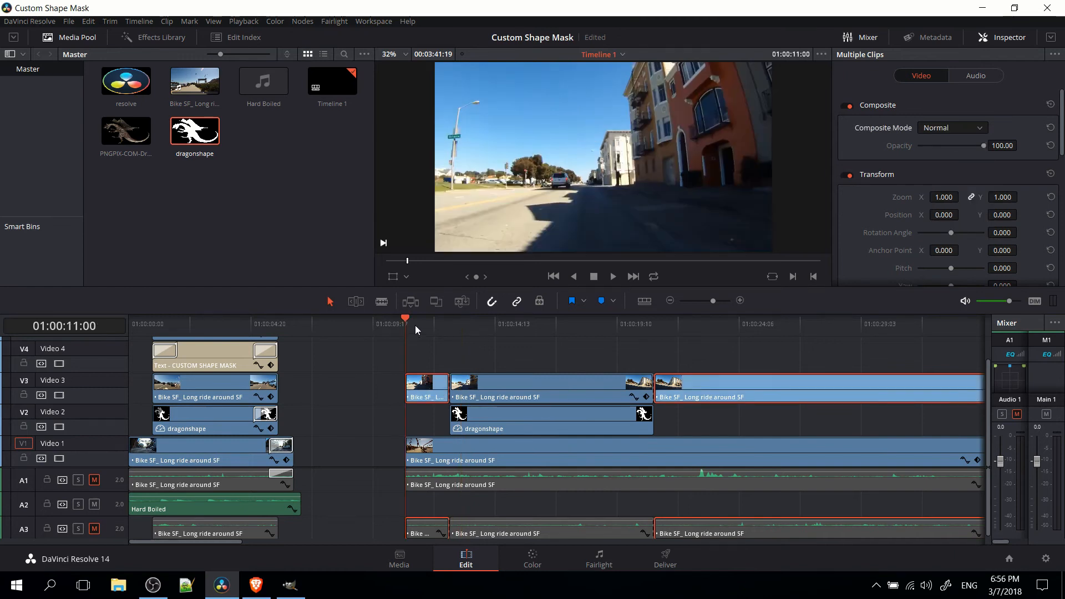
click(421, 323)
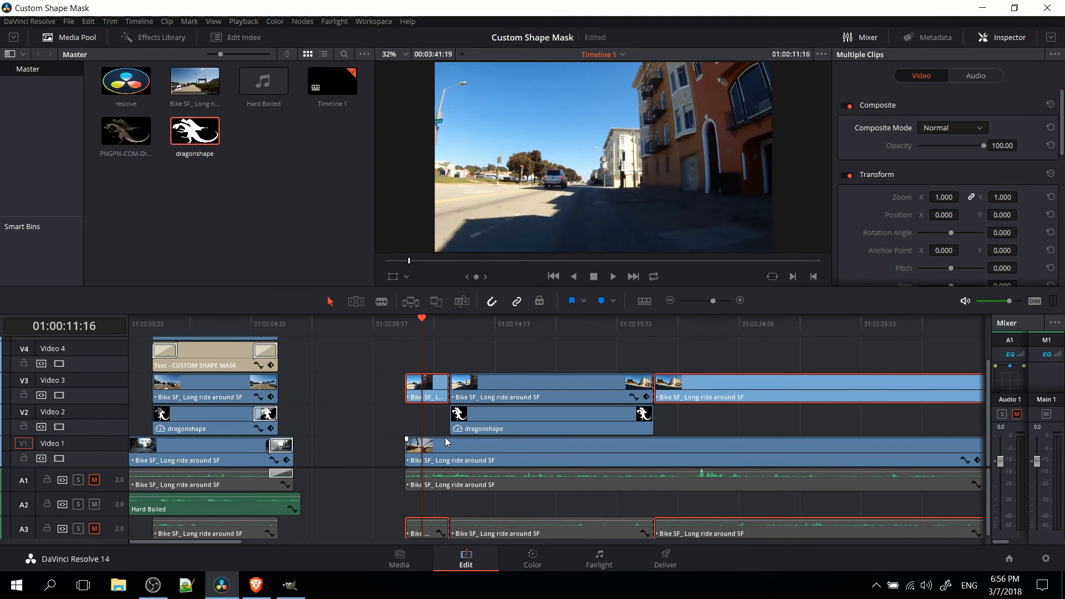
mouse_move(496, 360)
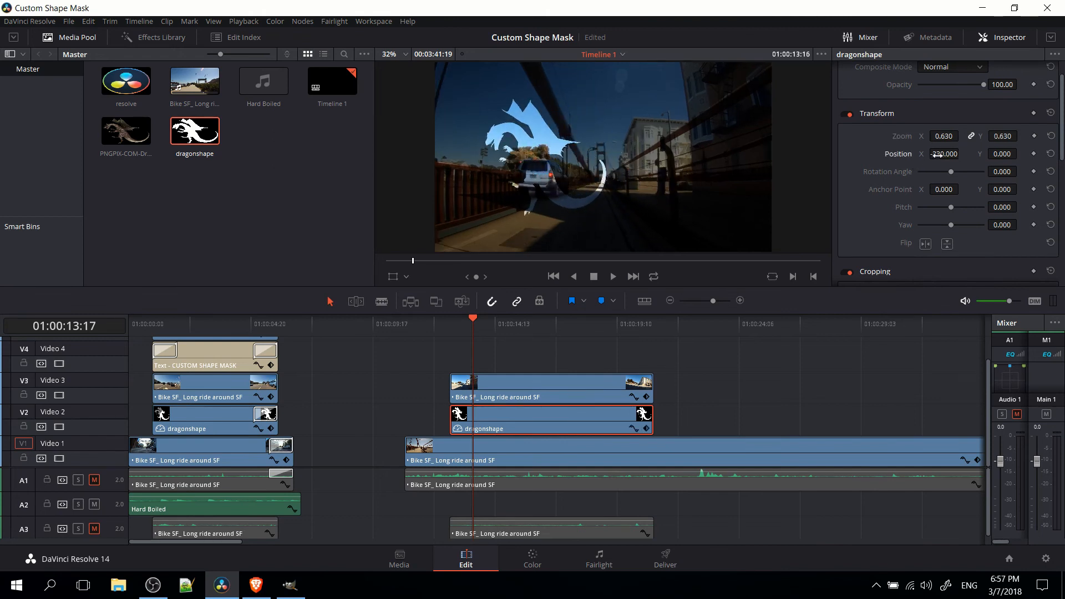
Step: Rotate the dragon shape to 30.51 degrees and tilt it with Pitch 0.508
drag(951, 171, 958, 172)
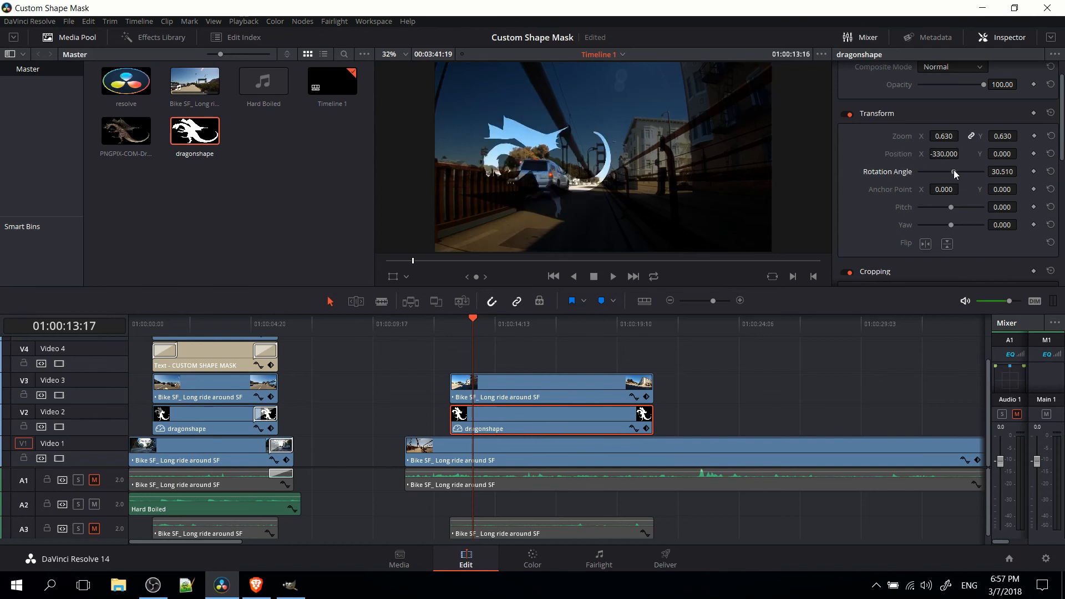
mouse_move(847, 168)
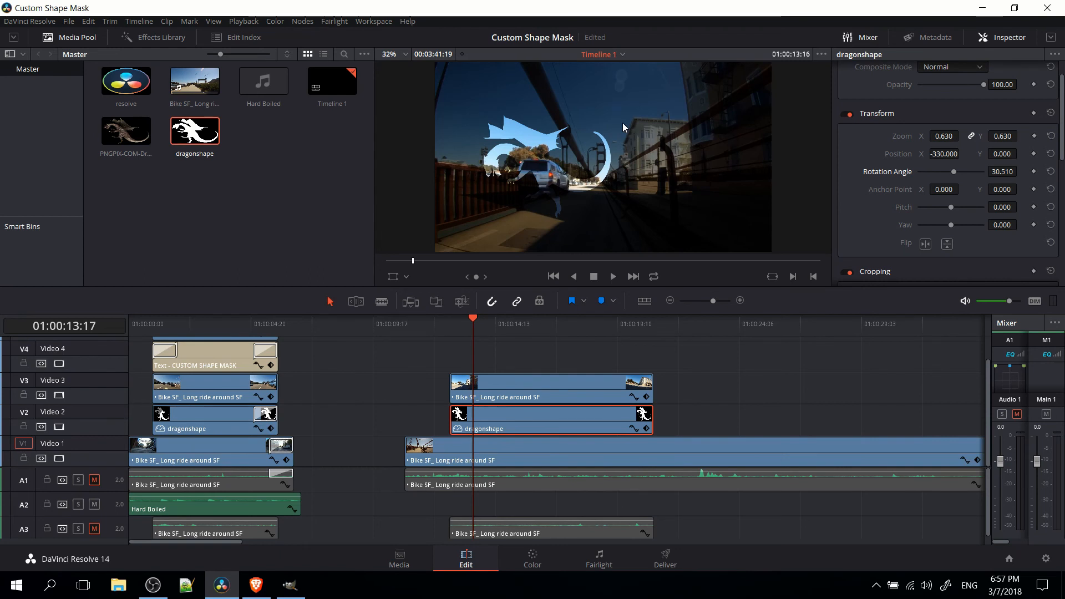
mouse_move(675, 111)
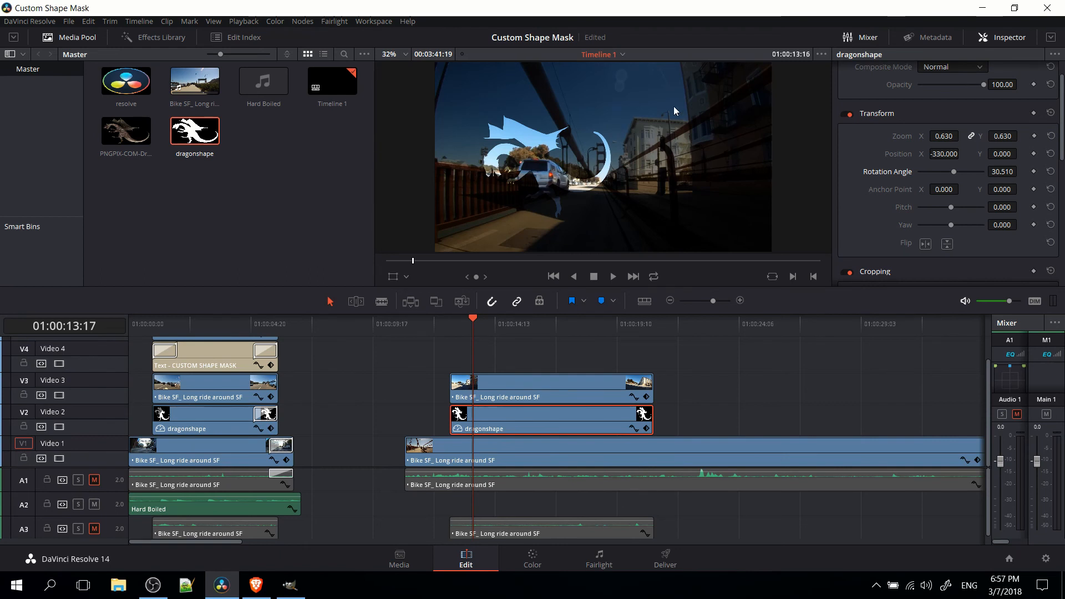
drag(950, 207, 962, 207)
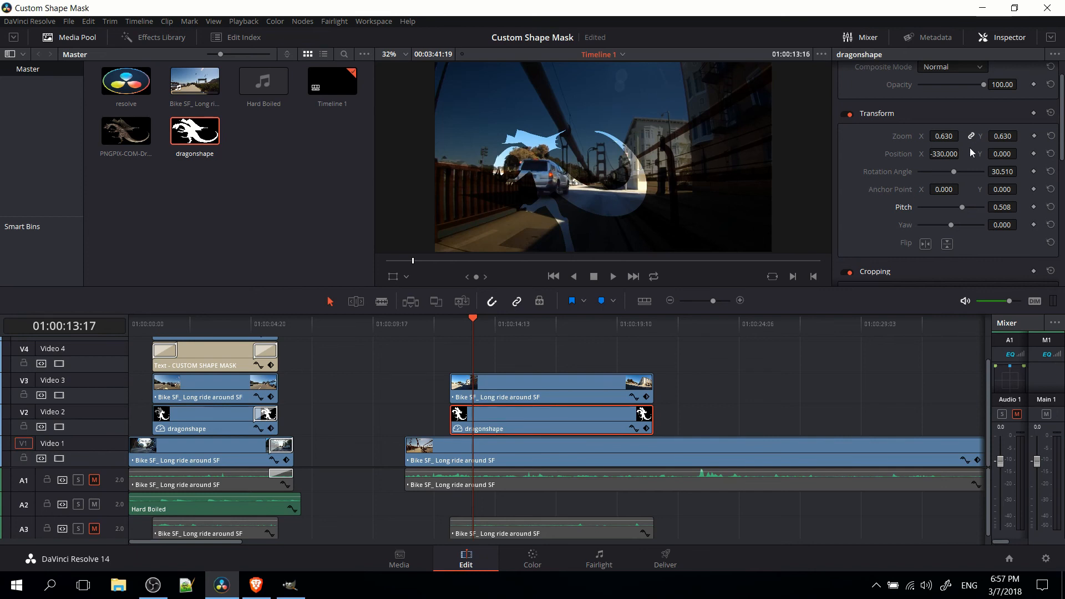
Step: Drag the X Wipe transition from Video Transitions onto the dragonshape clip's start
click(152, 37)
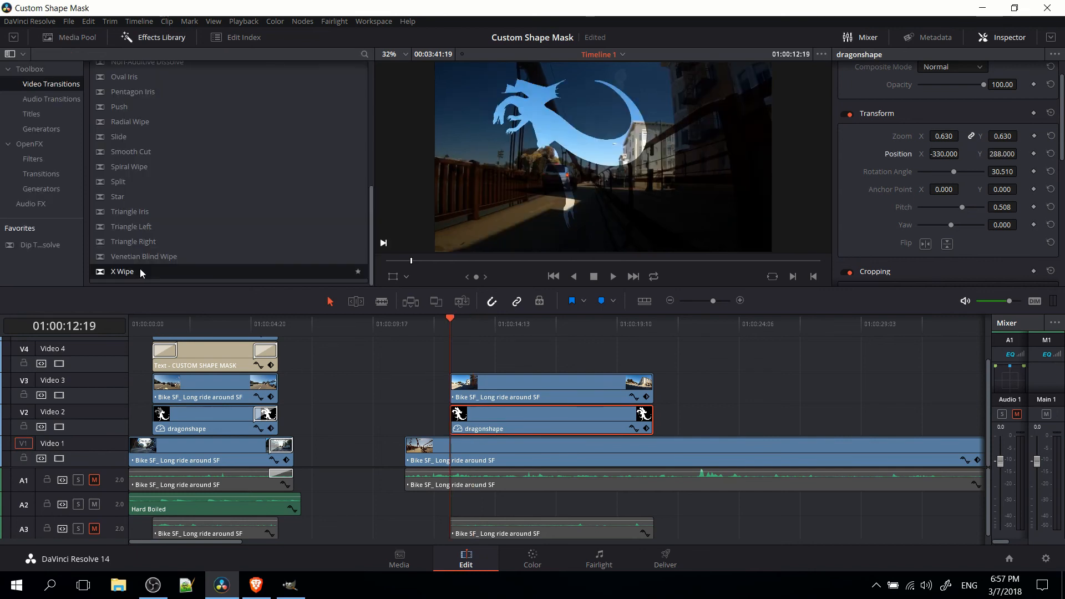
drag(122, 271, 465, 418)
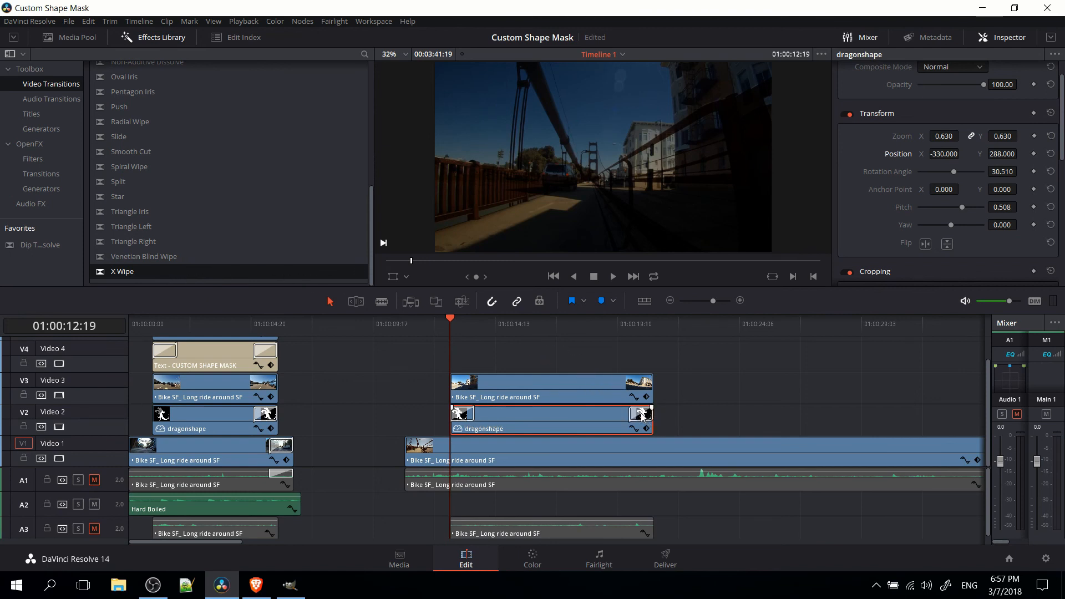
mouse_move(711, 360)
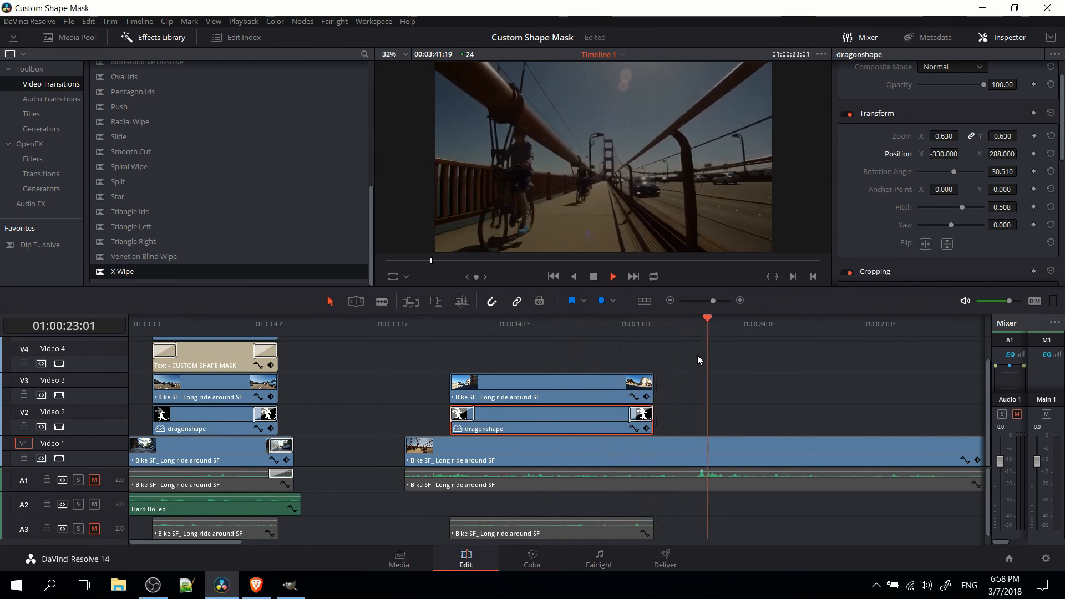
click(759, 318)
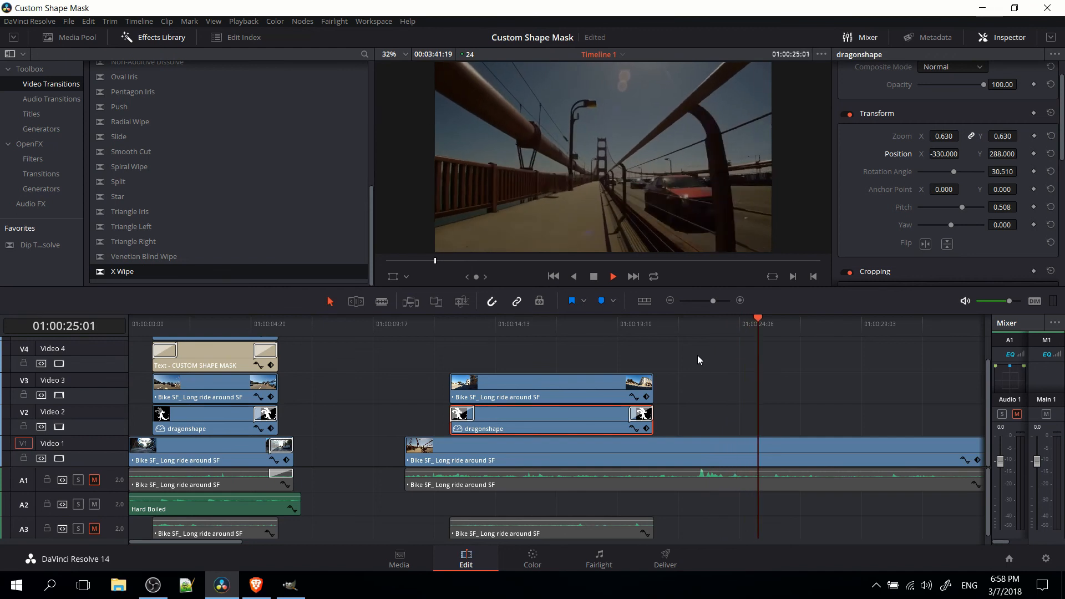